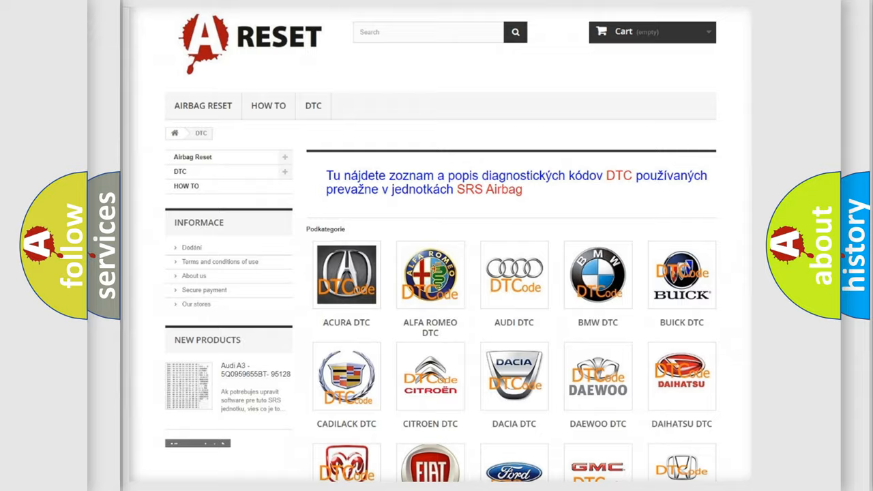
scroll(down, 3)
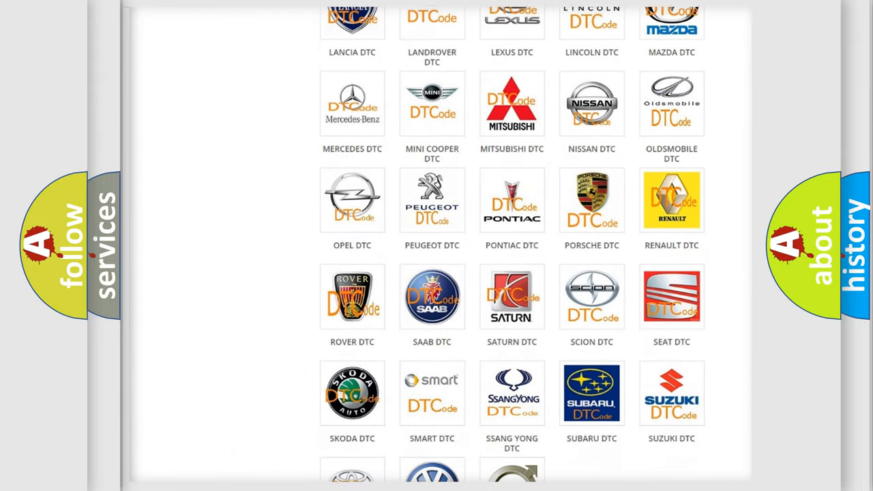
scroll(down, 3)
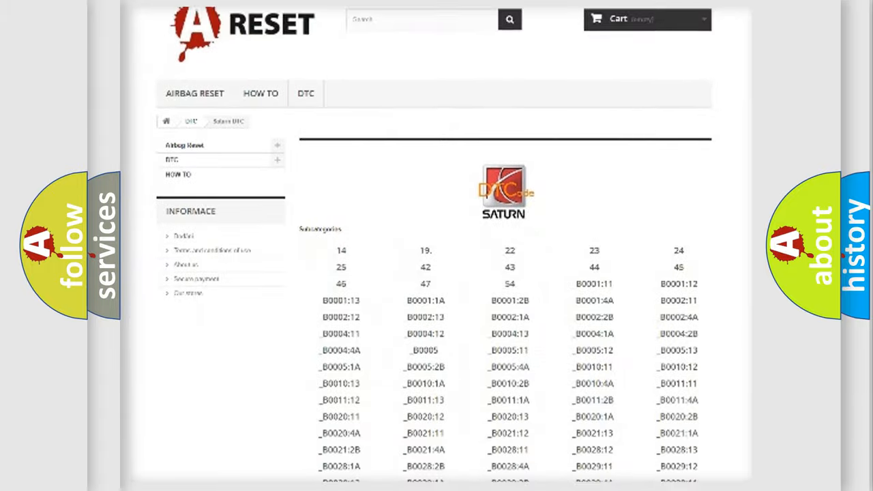
scroll(down, 3)
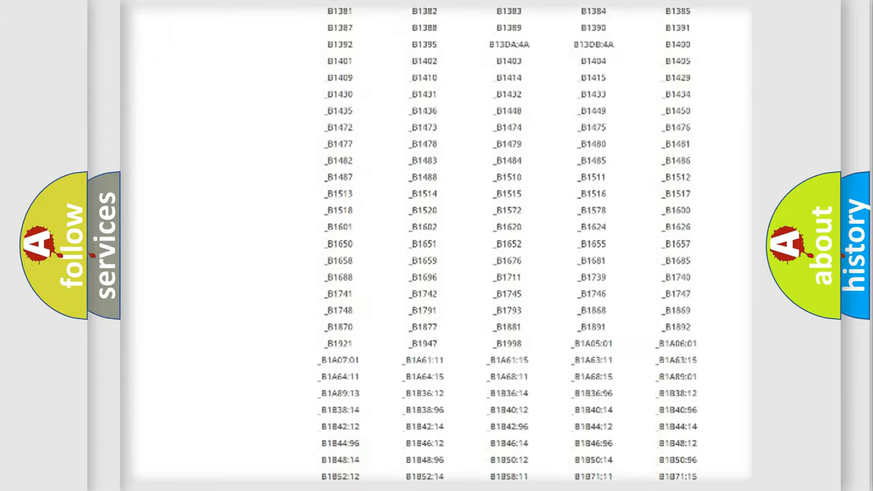